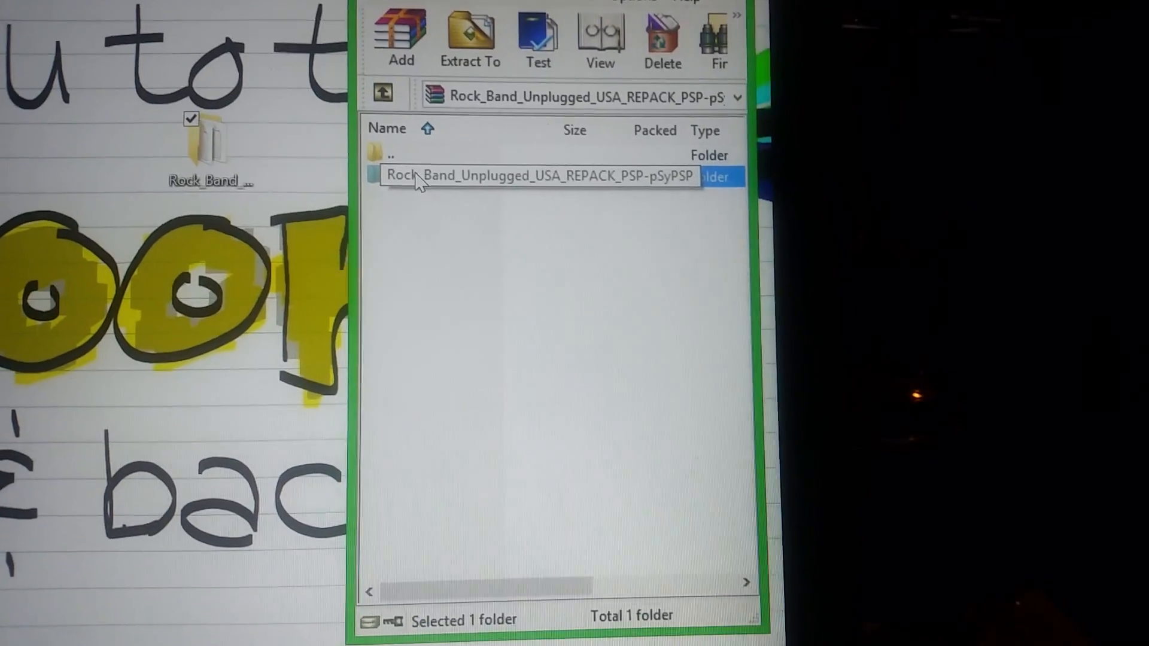
# Open the Rock_Band_Unplugged_USA_REPACK_PSP-pSyPSP folder to reach the psy-rbur archive.
pyautogui.doubleClick(538, 176)
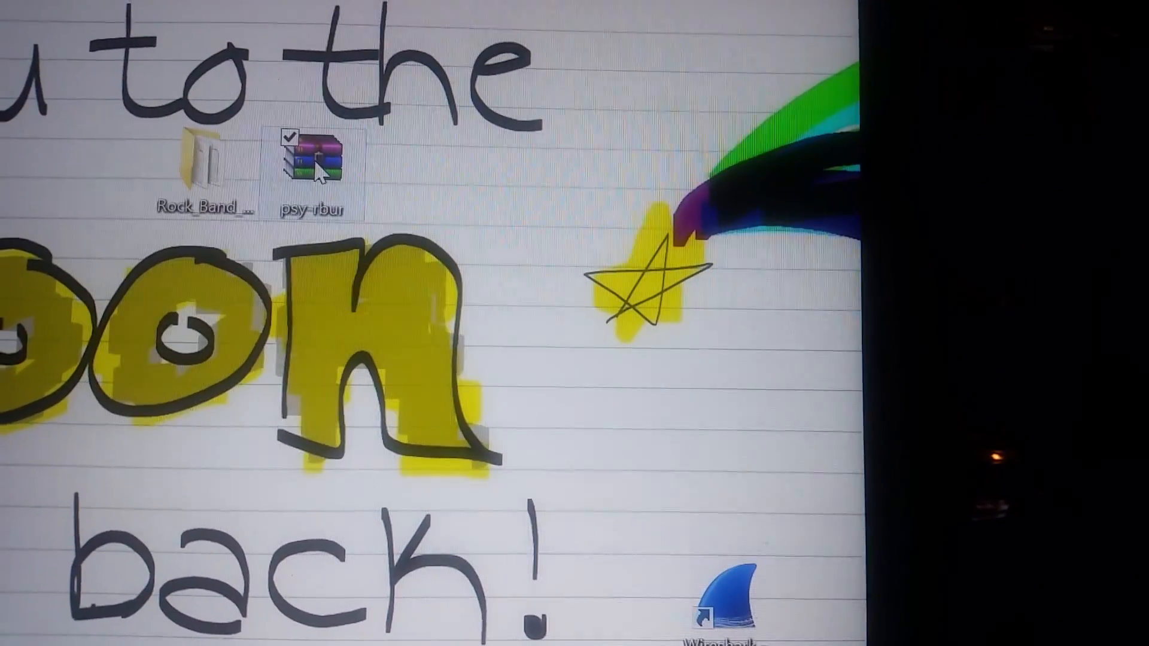
# Open the psy-rbur archive on the desktop to begin extraction.
pyautogui.doubleClick(311, 157)
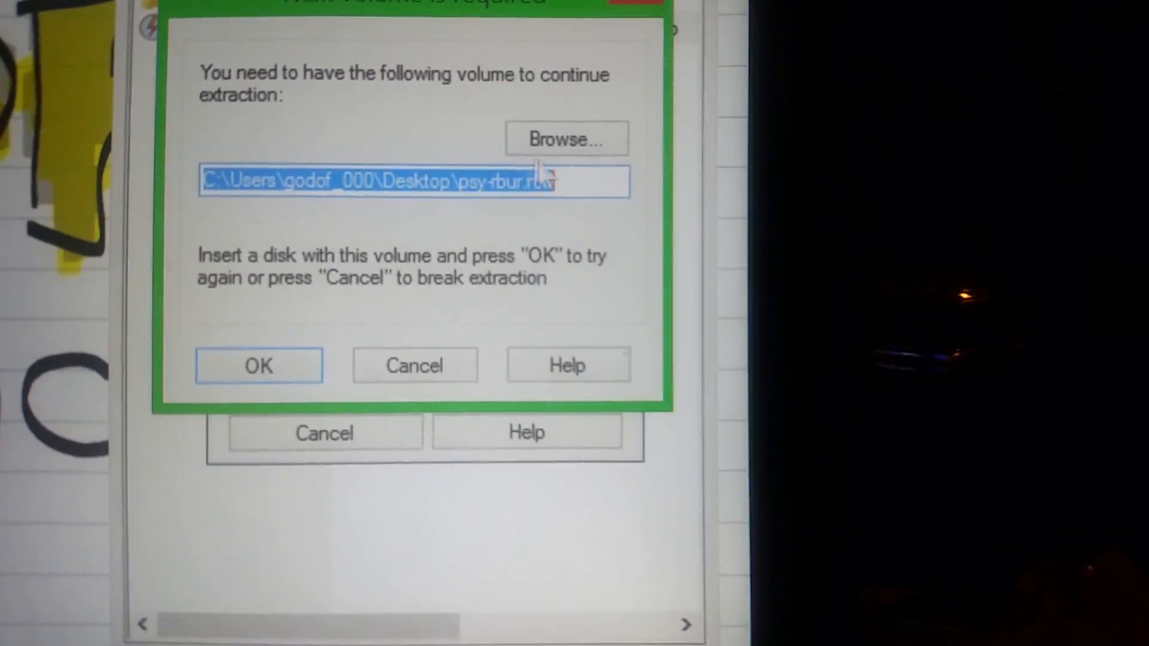
# Point WinRAR to the psy-rbur r00 volume in the Rock_Band folder and continue.
pyautogui.click(565, 138)
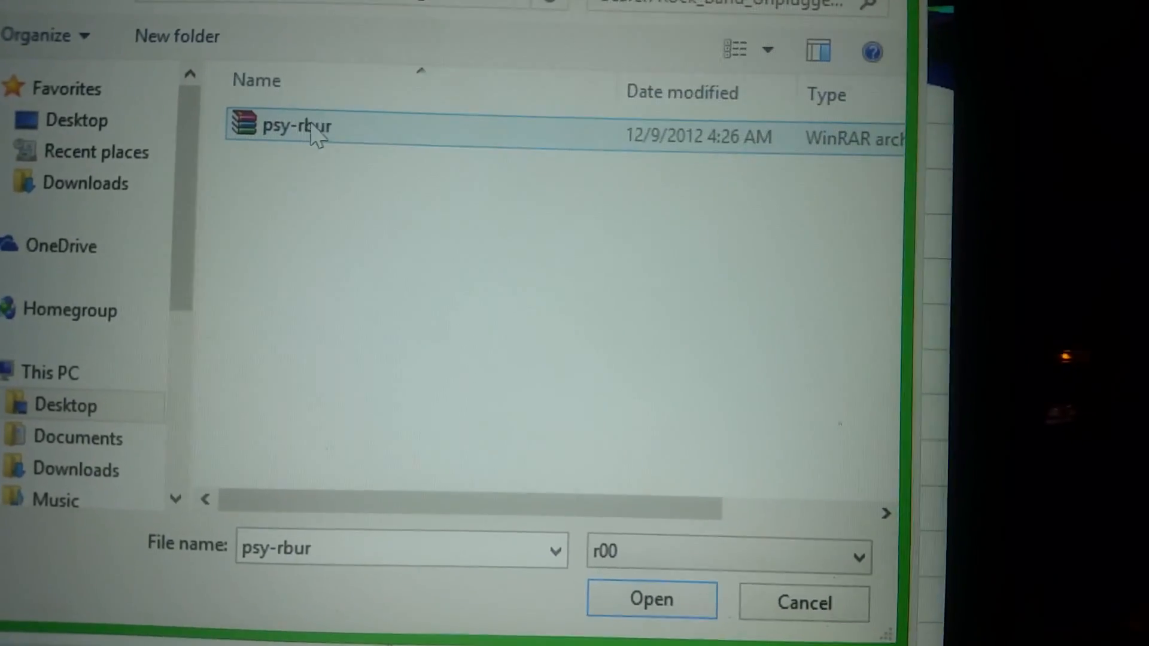
pyautogui.click(650, 599)
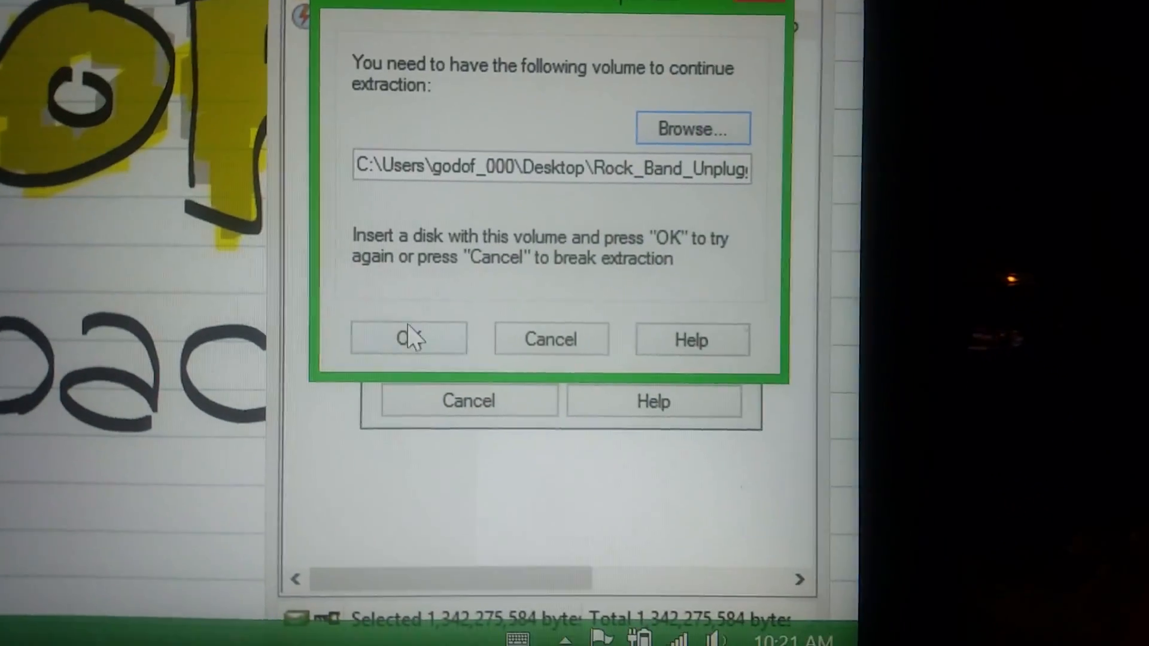
pyautogui.click(408, 338)
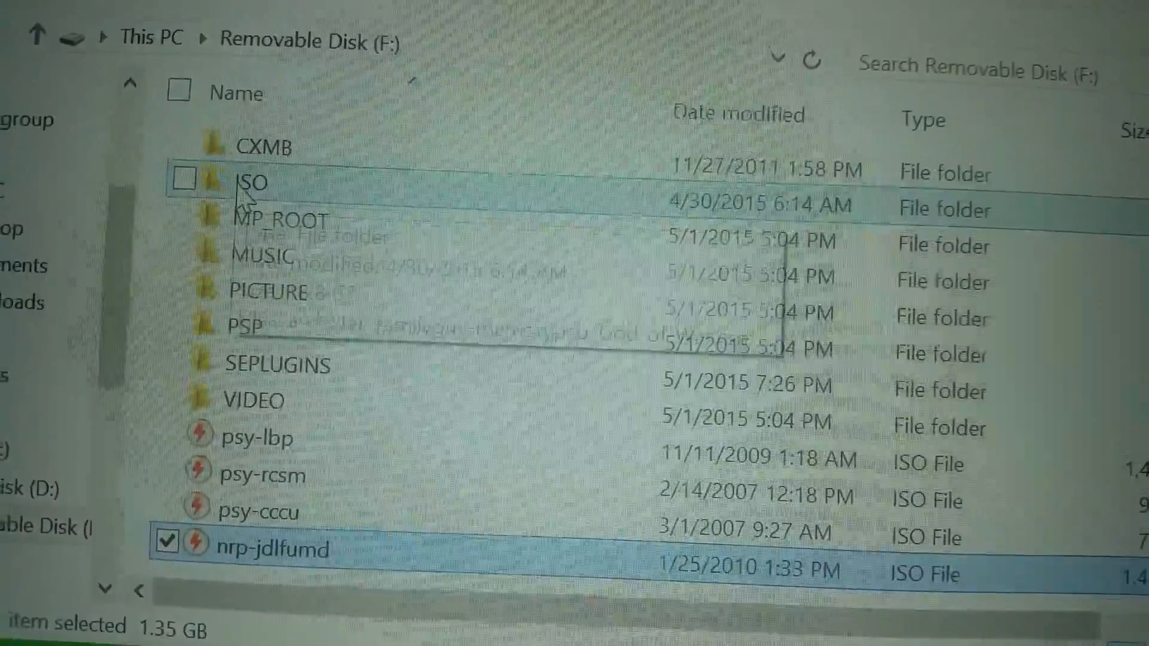
pyautogui.moveTo(271, 249)
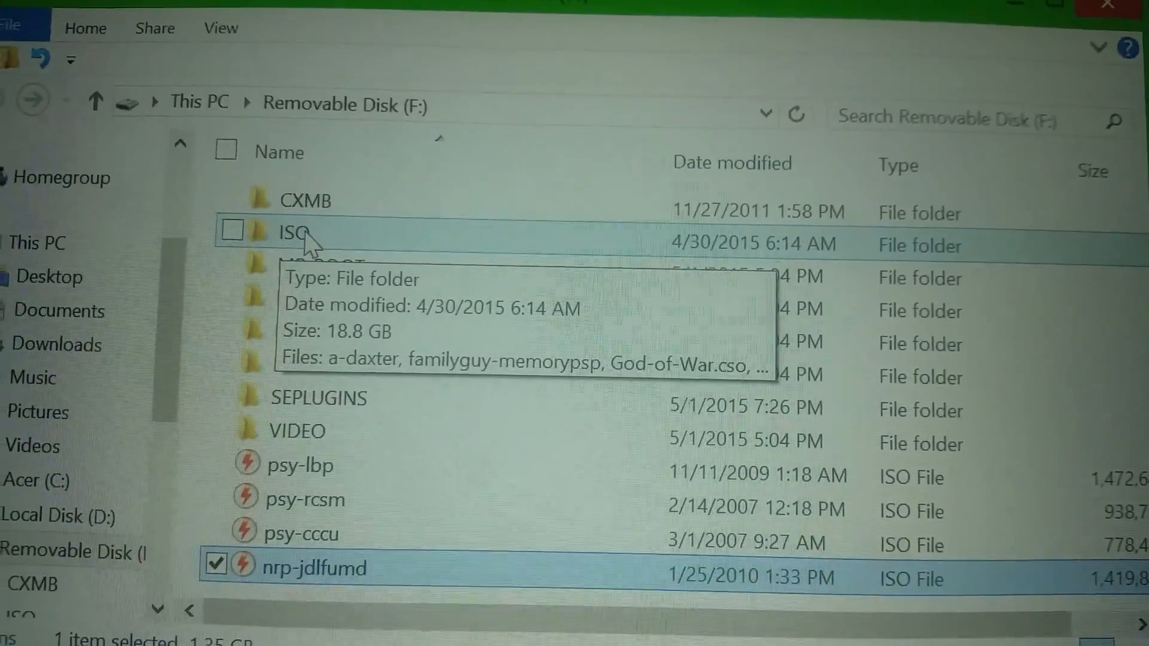
# Bring up the context menu for the ISO folder on Removable Disk F:.
pyautogui.rightClick(286, 242)
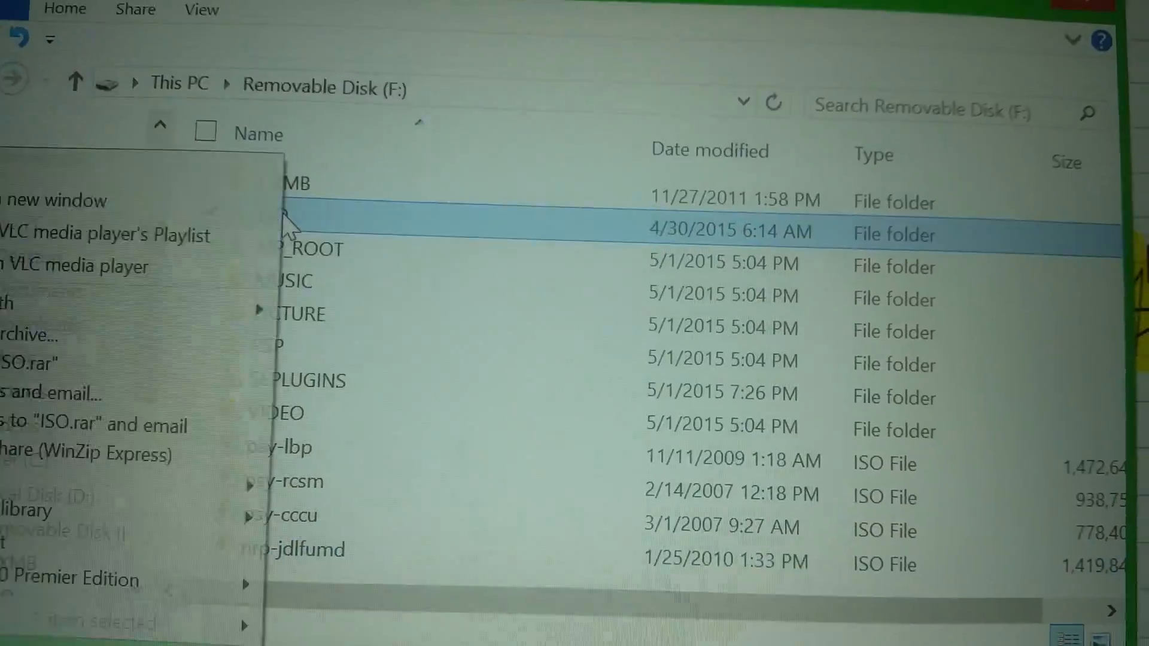